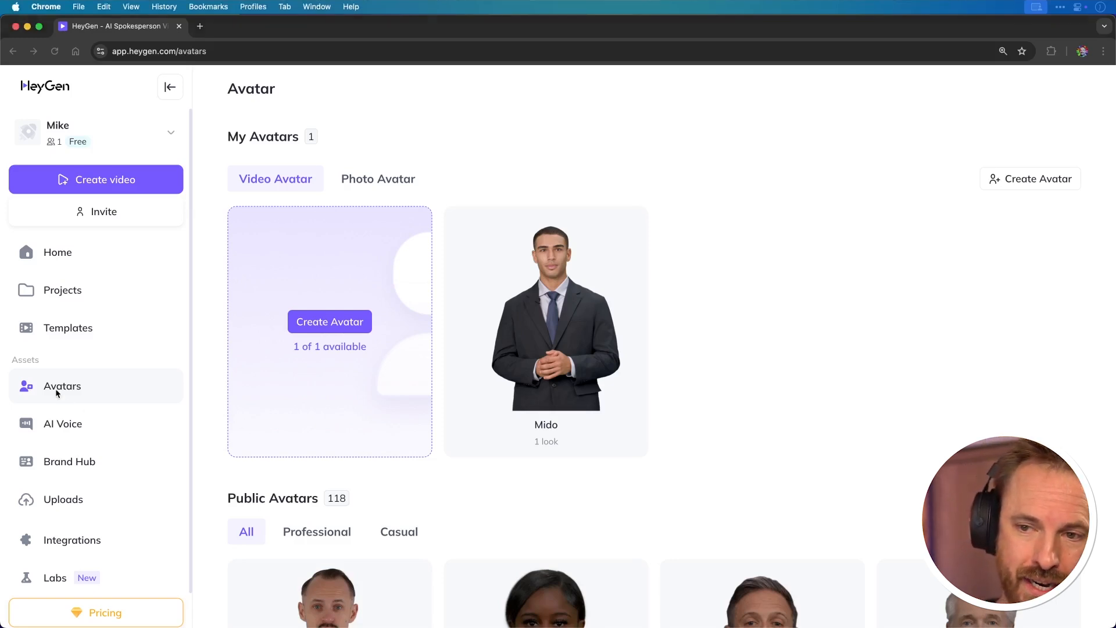
{"action": "mouse_move", "coordinate": [65, 392]}
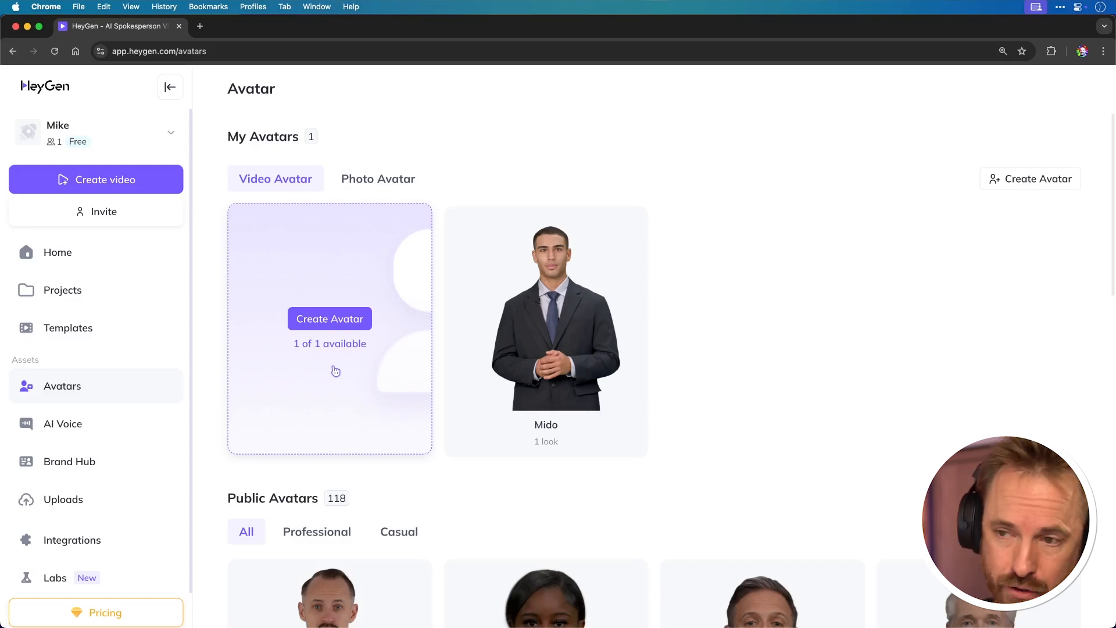
- Start the Create Avatar wizard from My Avatars on the Avatars page
{"action": "left_click", "coordinate": [329, 319]}
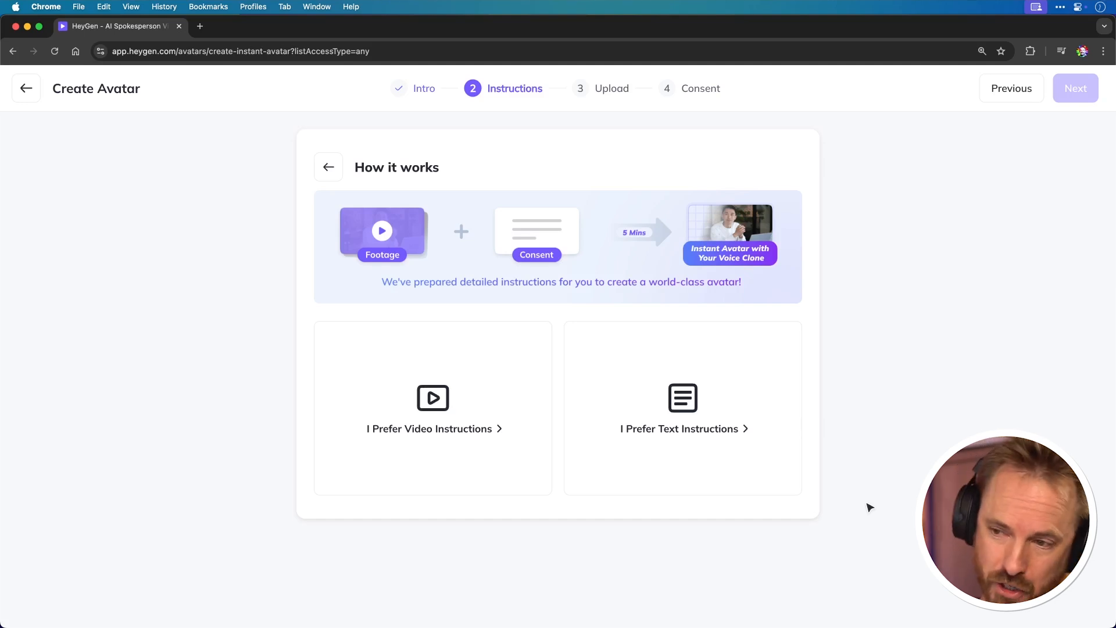
{"action": "mouse_move", "coordinate": [631, 534]}
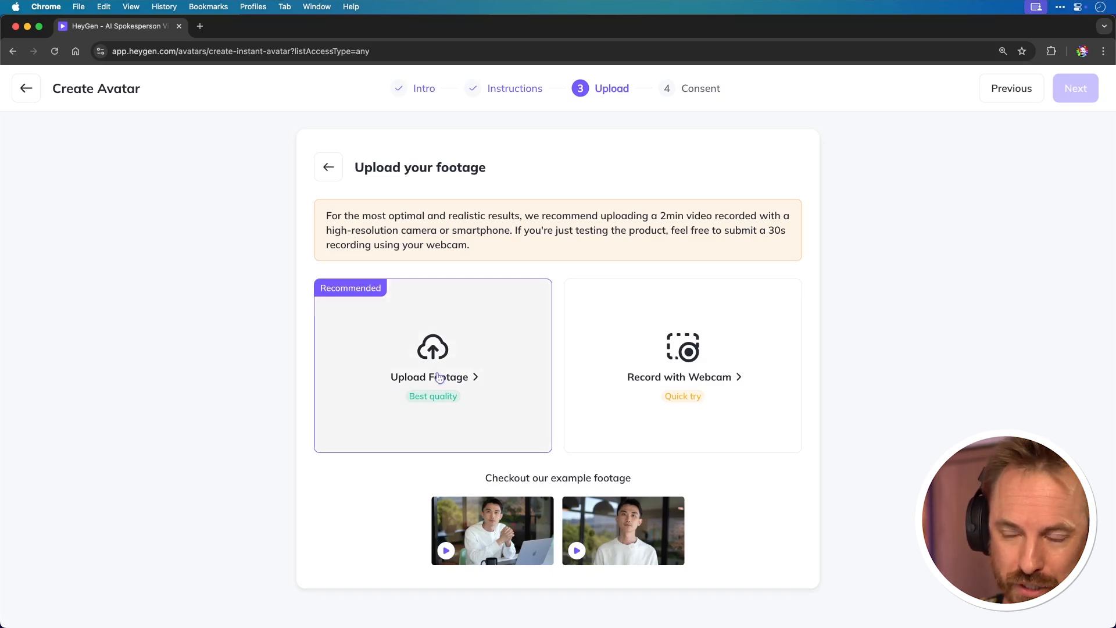
- Choose Upload Footage and select the recorded 2:22 clip from local files
{"action": "left_click", "coordinate": [433, 377]}
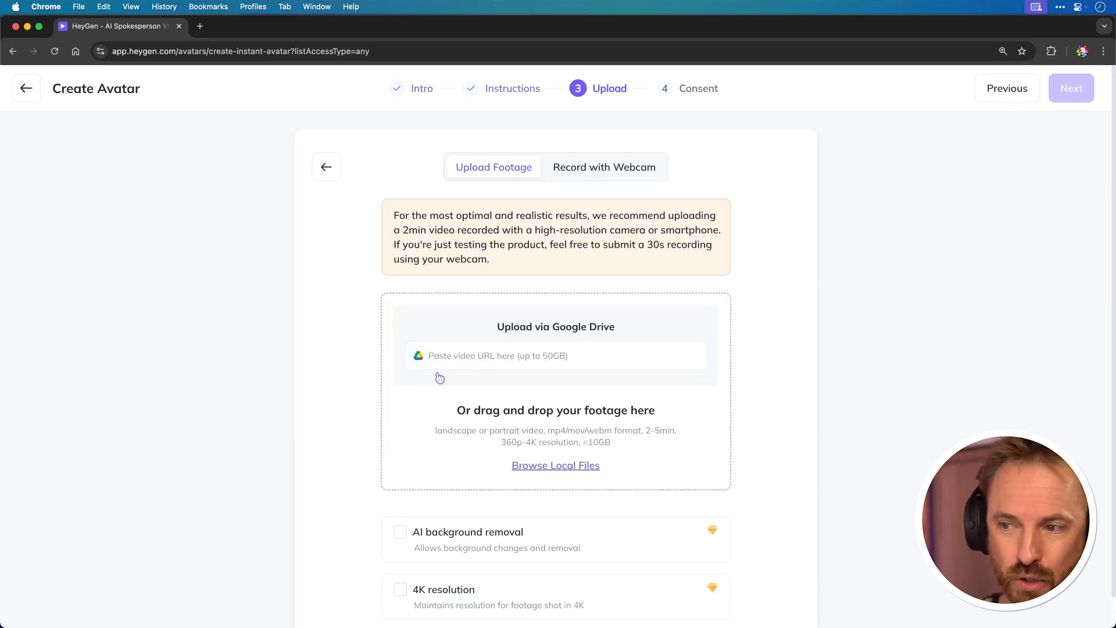
{"action": "left_click", "coordinate": [555, 356]}
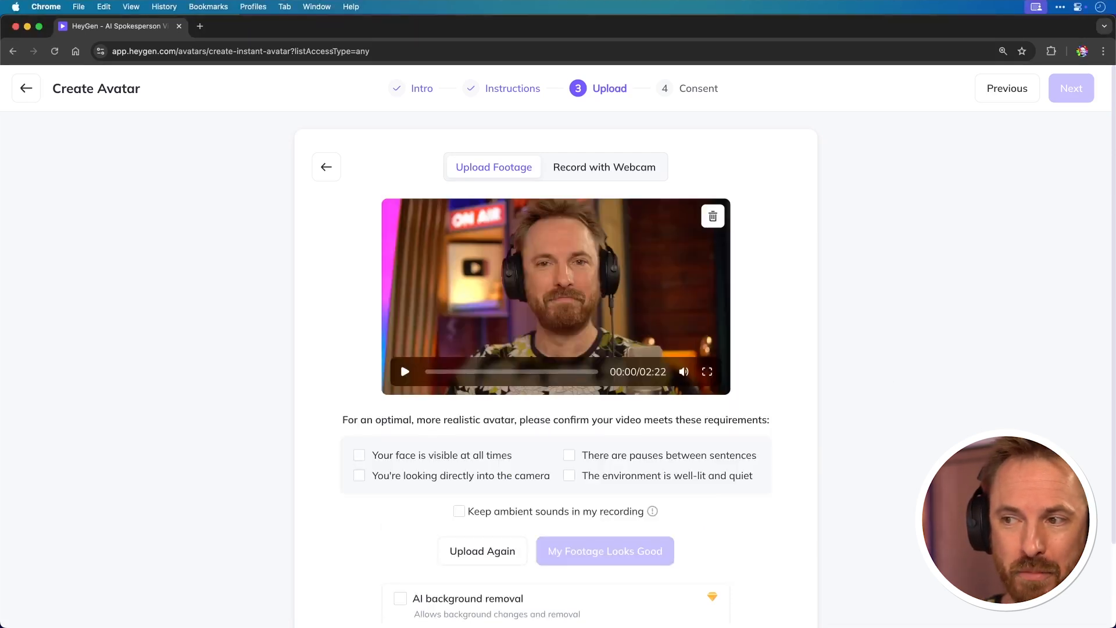
{"action": "mouse_move", "coordinate": [764, 426]}
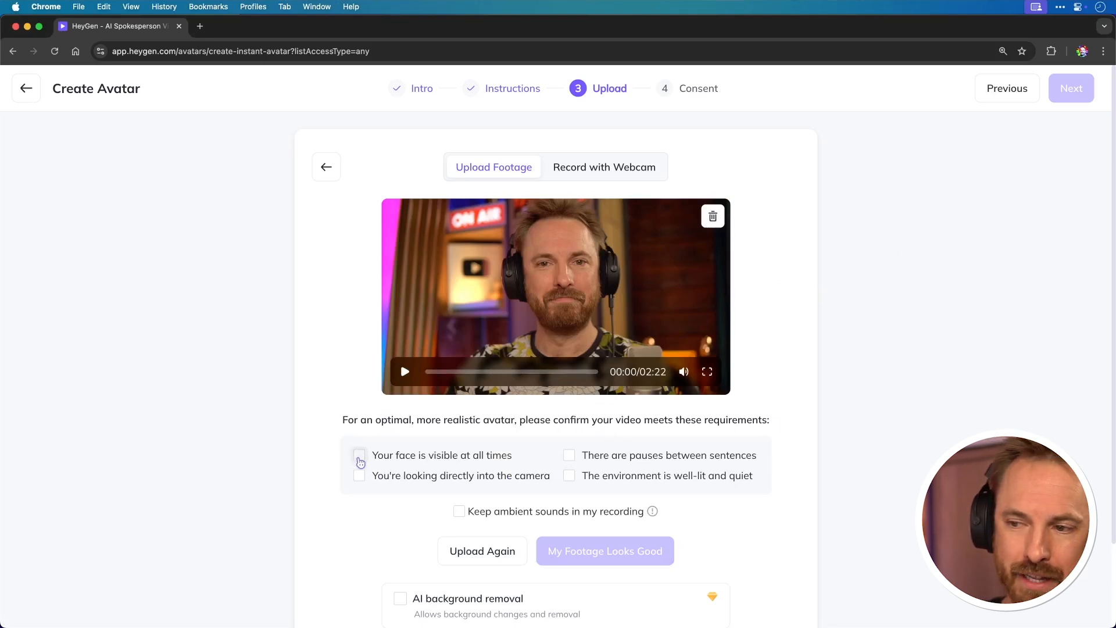
- Confirm face visible, looking at camera, pauses between sentences, well-lit quiet room, and accept the footage
{"action": "left_click", "coordinate": [360, 456]}
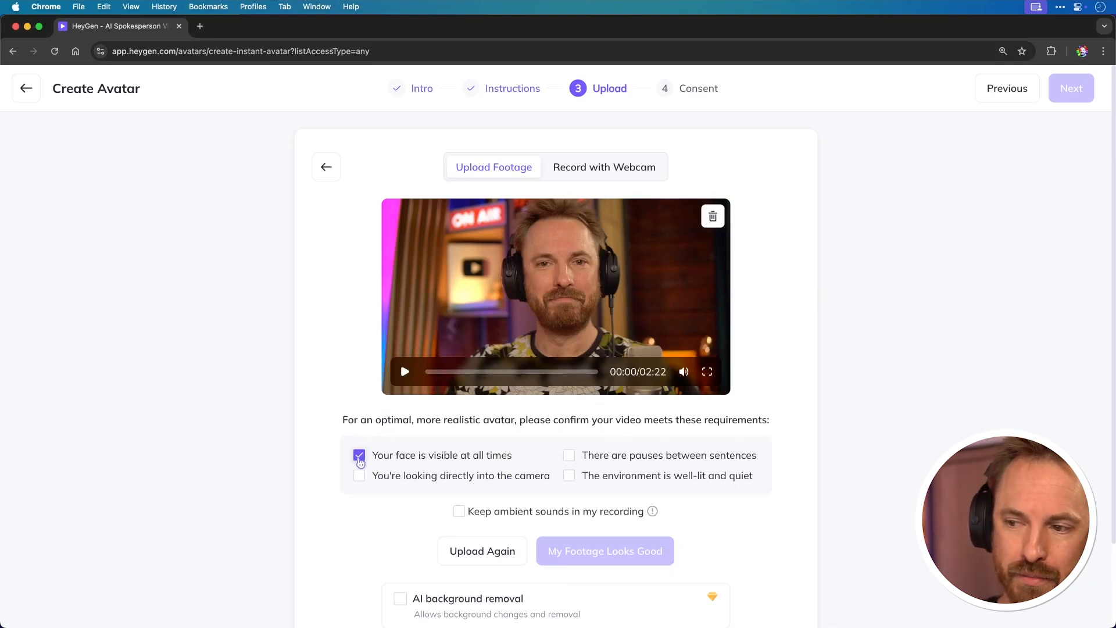
{"action": "left_click", "coordinate": [359, 476]}
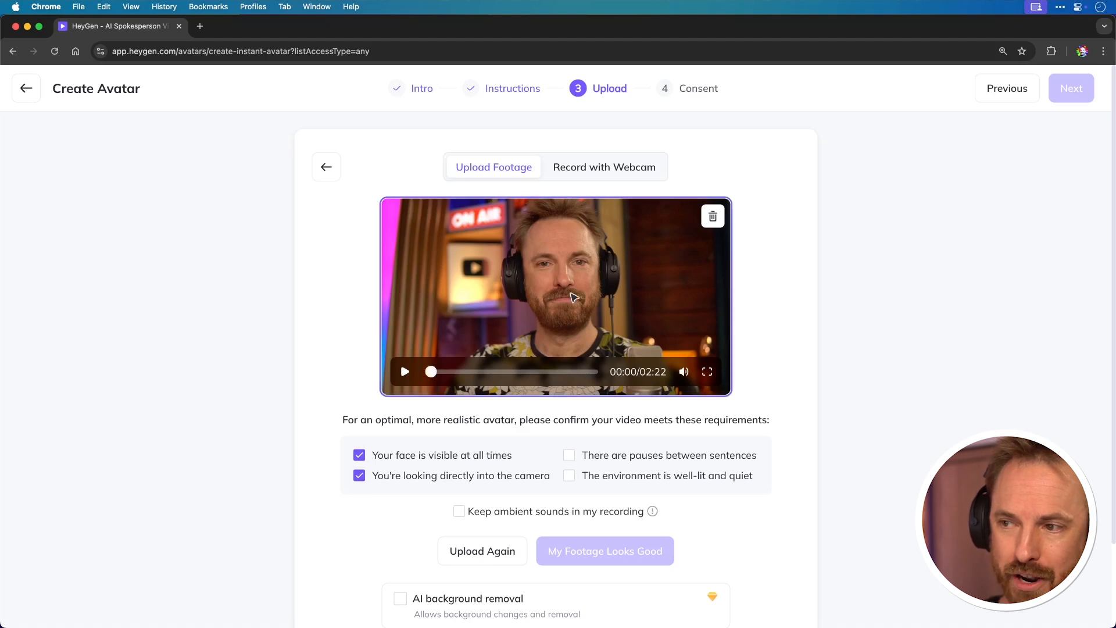
{"action": "left_click", "coordinate": [569, 454]}
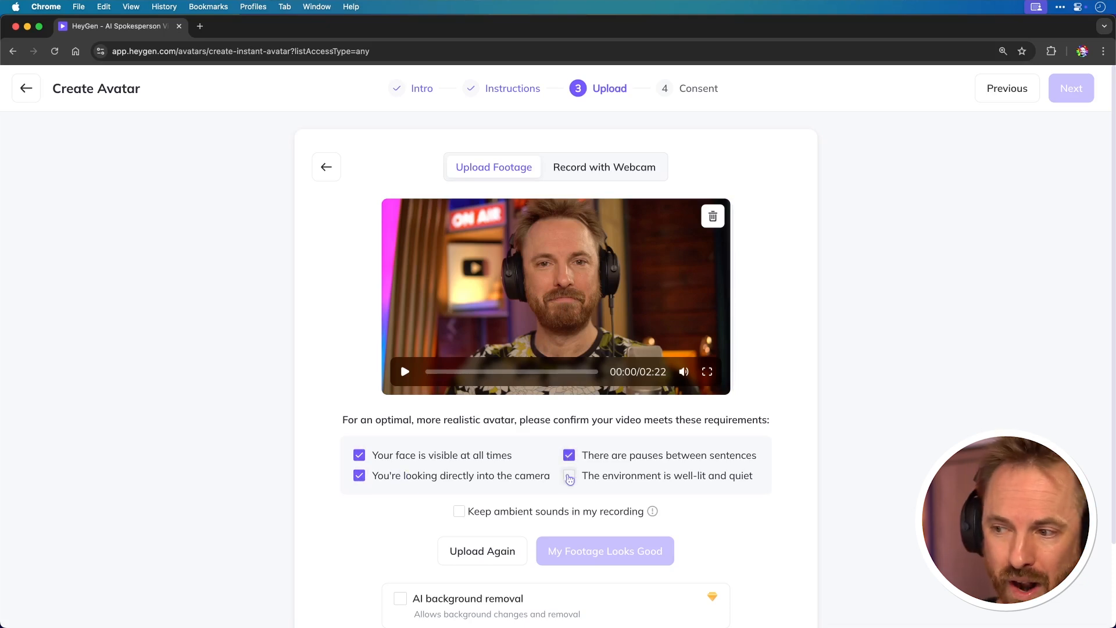
{"action": "left_click", "coordinate": [569, 475]}
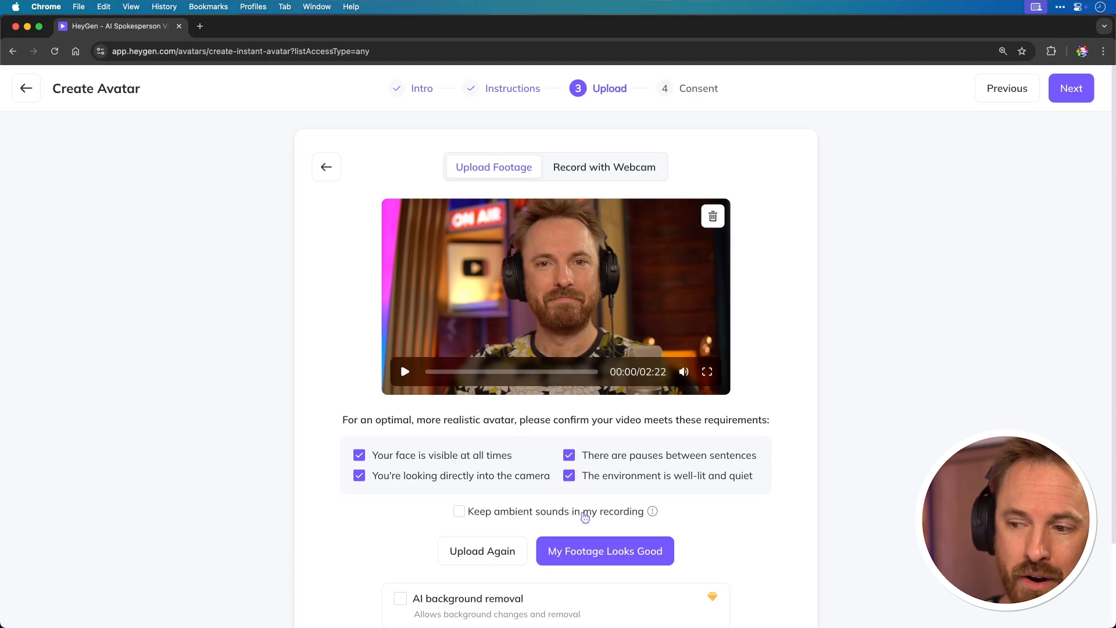
{"action": "scroll", "scroll_direction": "down", "scroll_amount": 3}
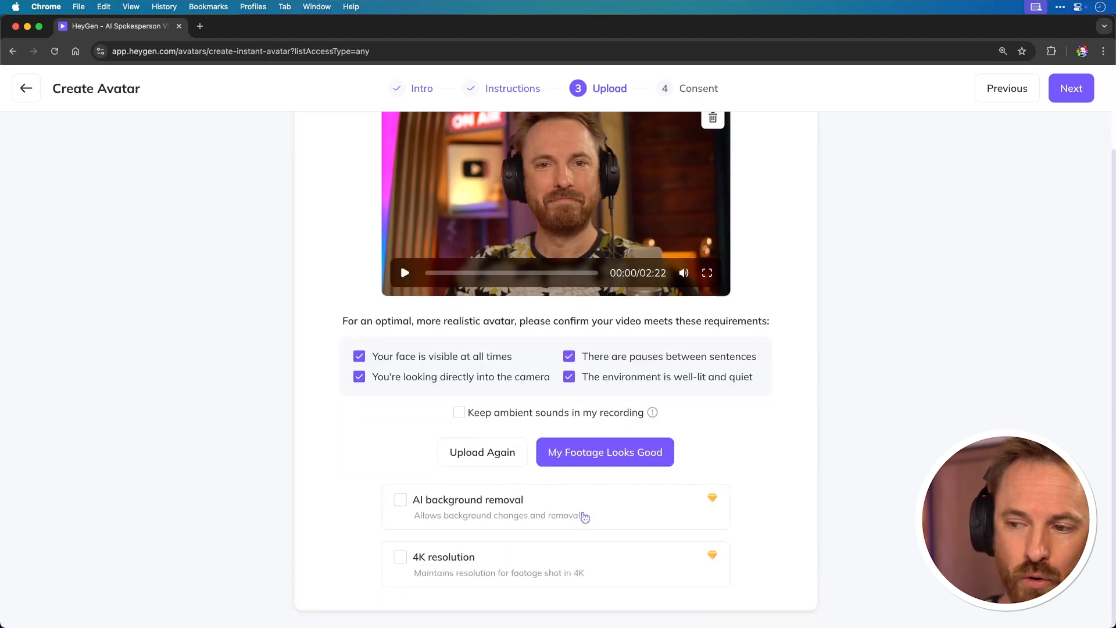
{"action": "mouse_move", "coordinate": [593, 523]}
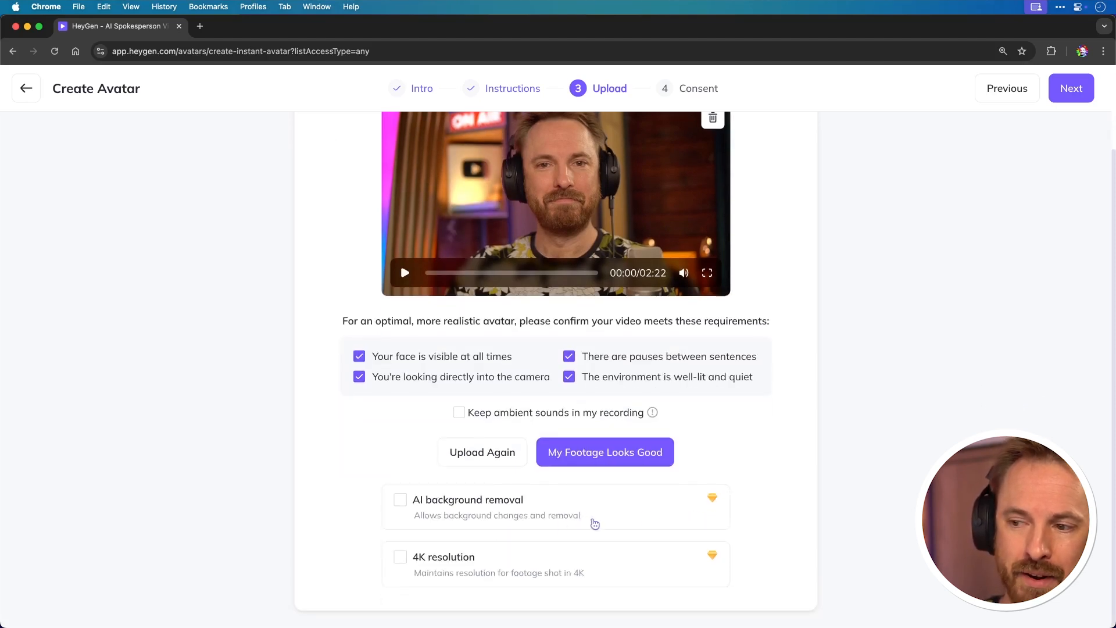
{"action": "mouse_move", "coordinate": [481, 568]}
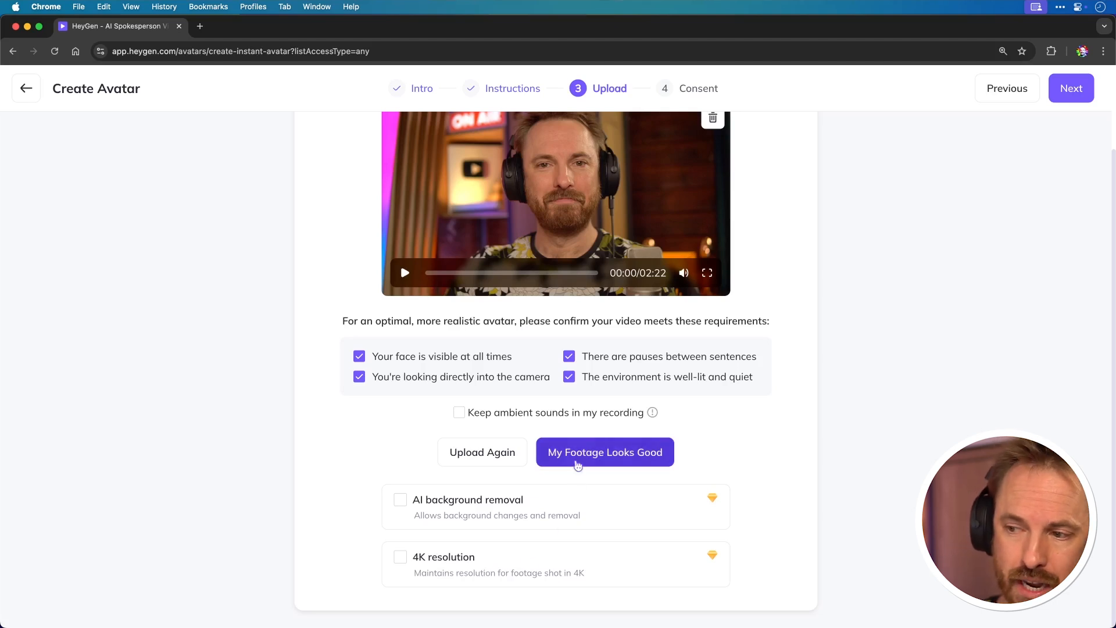
{"action": "left_click", "coordinate": [604, 452]}
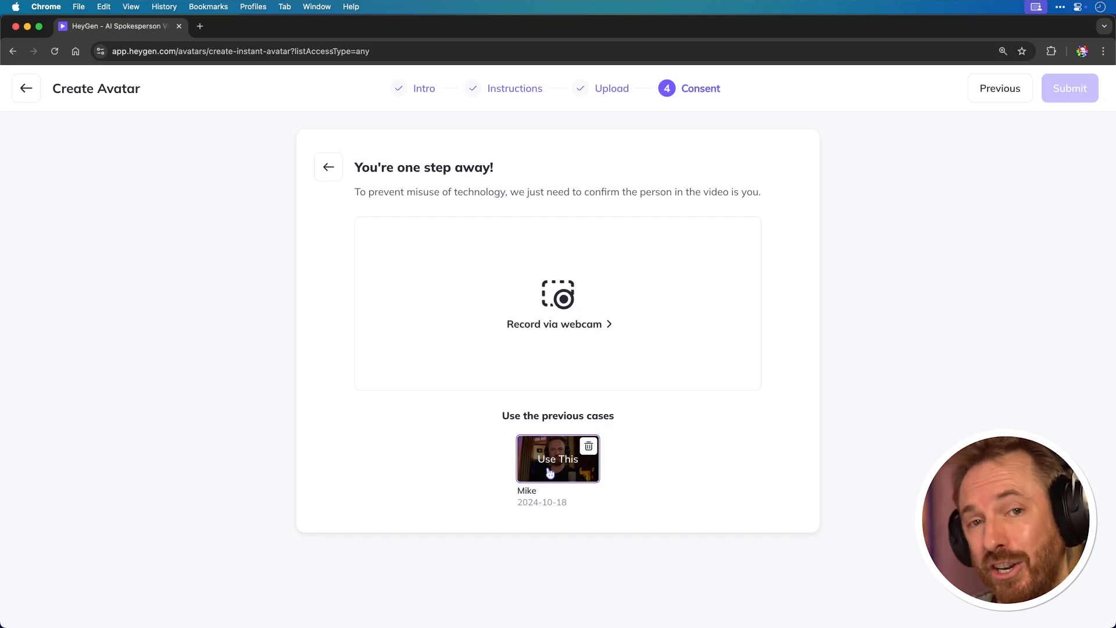
- Reuse the previous consent recording and submit the avatar for creation
{"action": "left_click", "coordinate": [557, 458]}
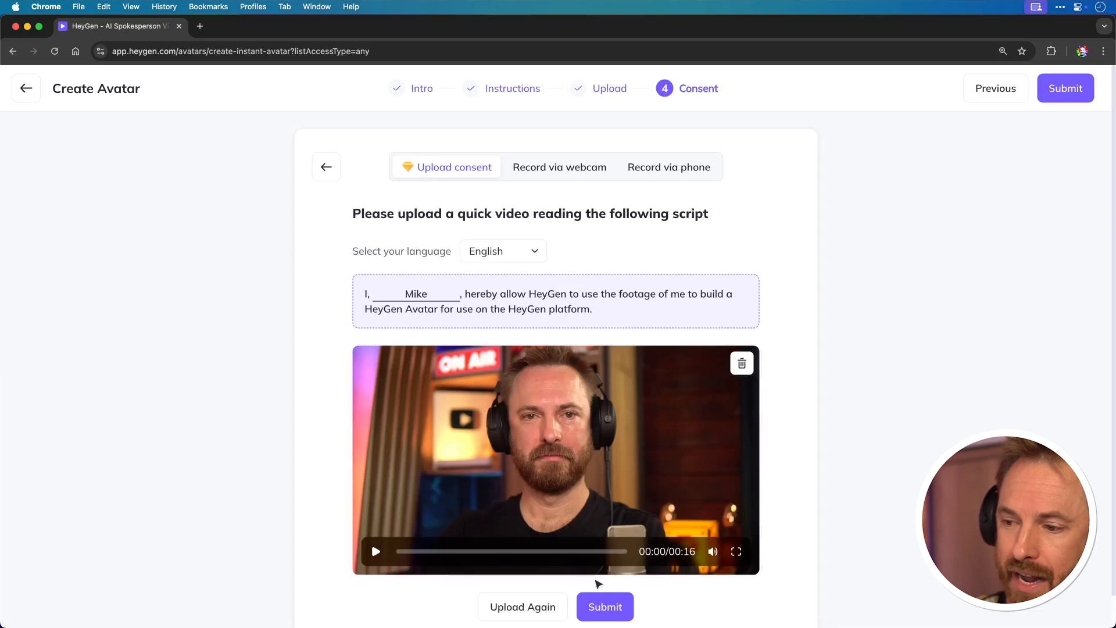
{"action": "left_click", "coordinate": [605, 606]}
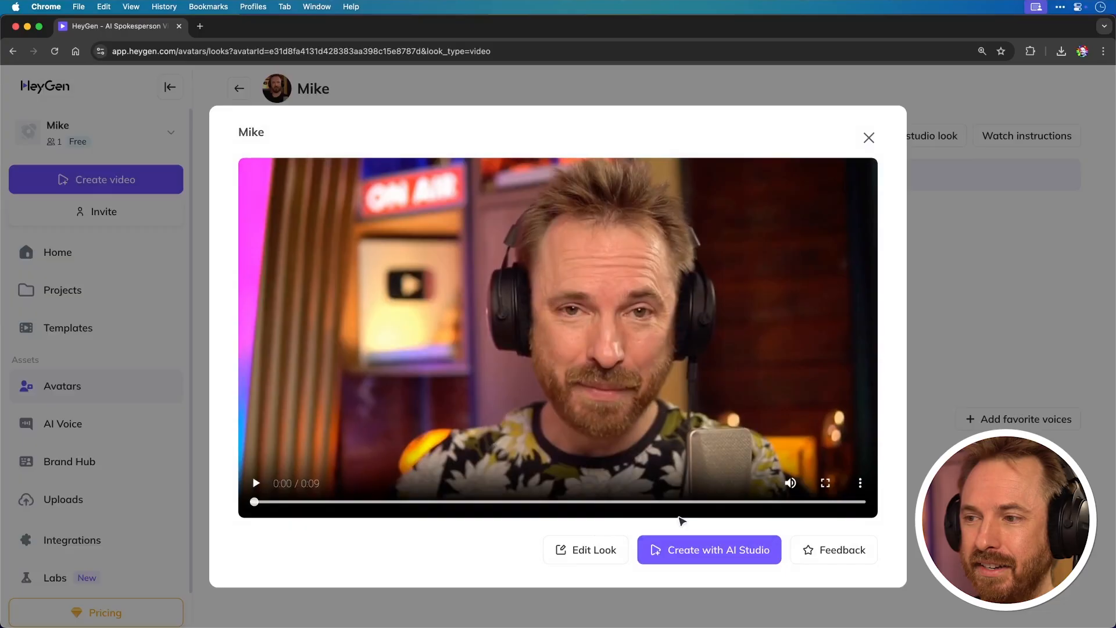
- Start an AI Studio video with Mike and replace the script with 'Hello, this is Mike...' studio-quality intro
{"action": "left_click", "coordinate": [708, 550]}
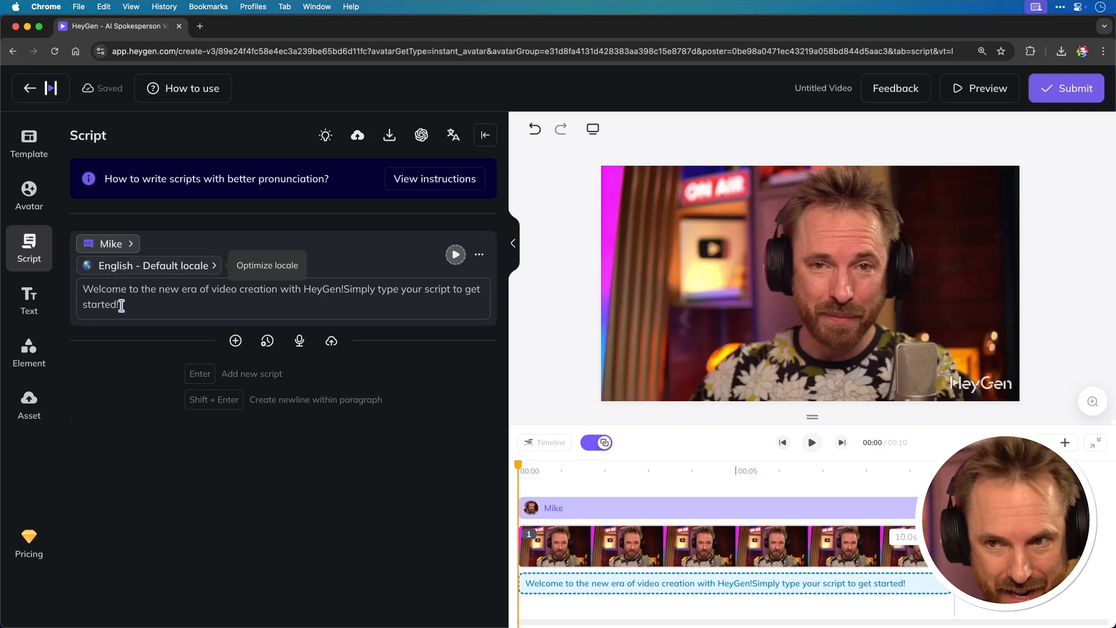
{"action": "triple_click", "coordinate": [281, 288]}
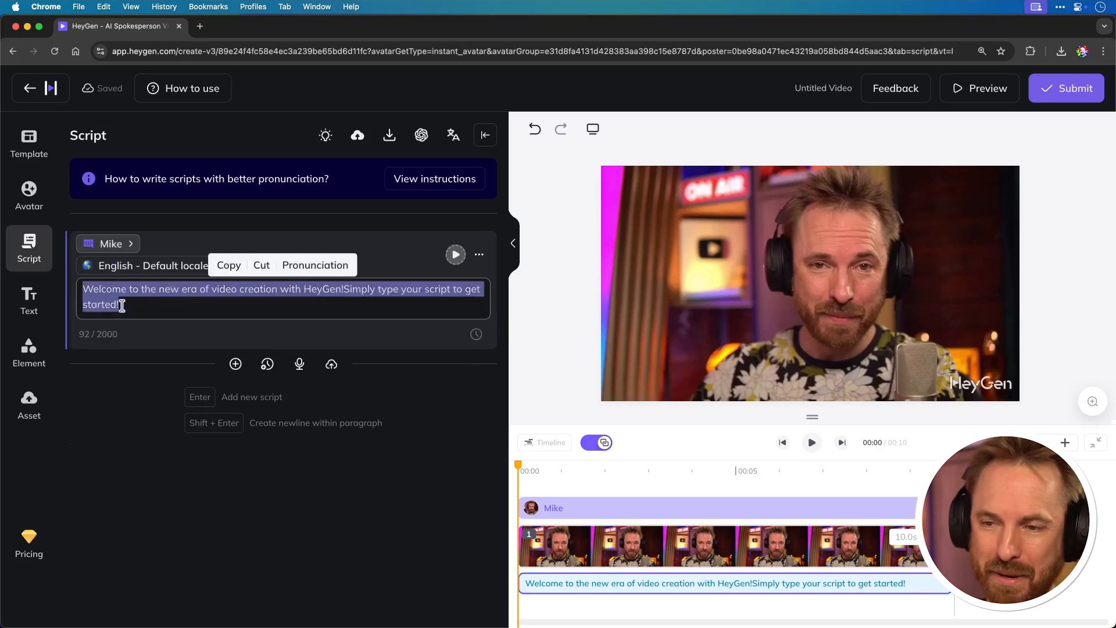
{"action": "type", "text": "Hello, this is Mike. In this video I'll show you how to produce studio-quality videos in multiple languages without a camera or crew."}
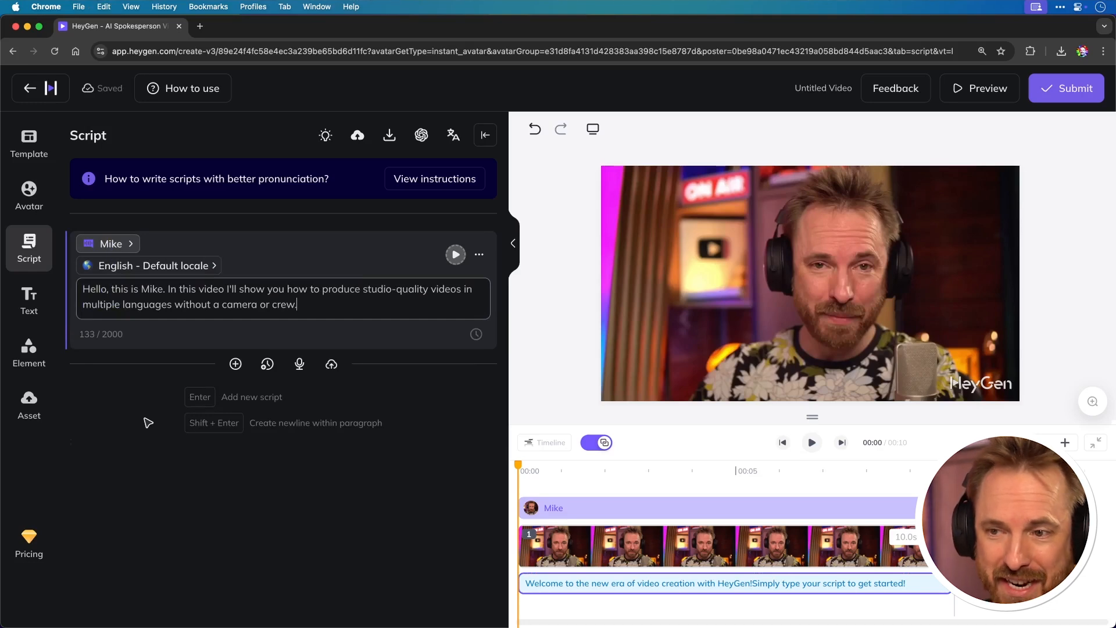
{"action": "left_click", "coordinate": [455, 255]}
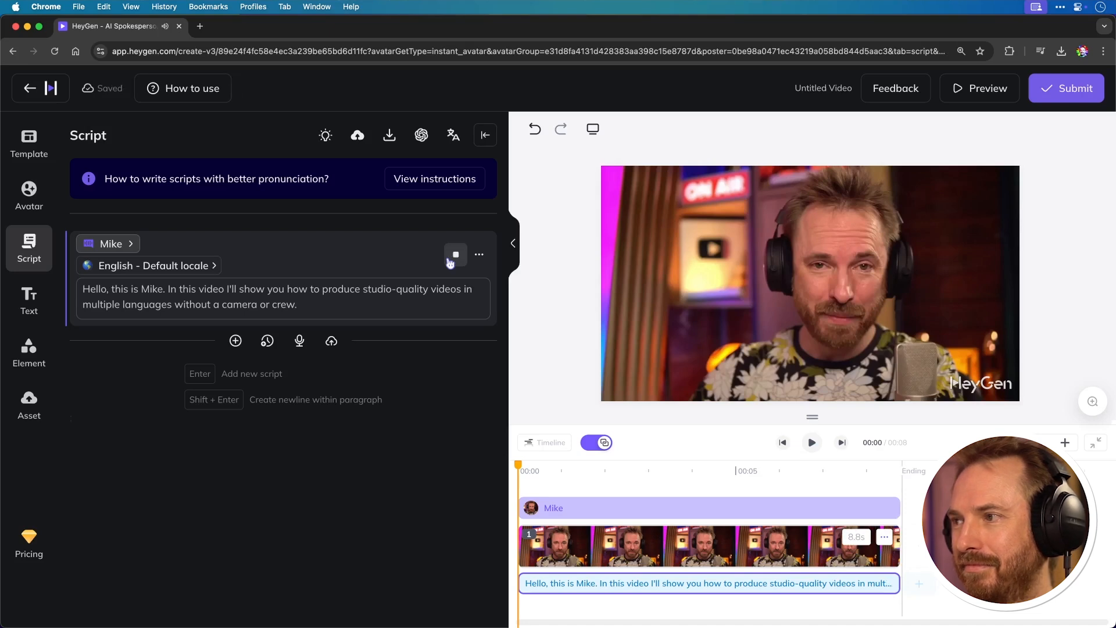
{"action": "left_click", "coordinate": [1066, 89]}
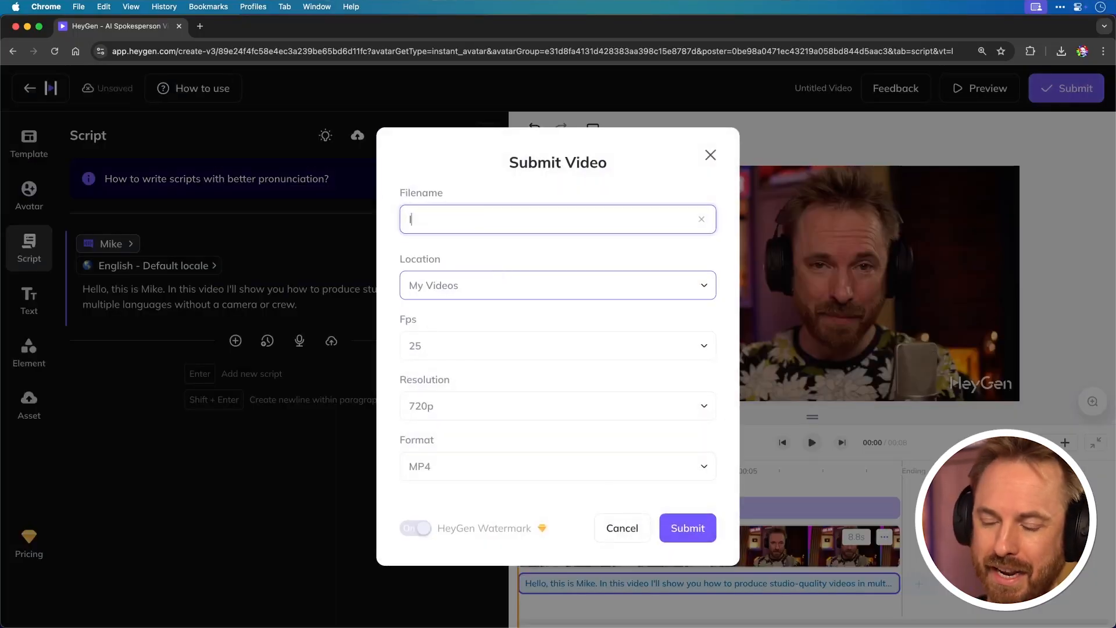
- Name the video 'Intro', submit it at 720p, then open an editable copy from Projects
{"action": "type", "text": "Intro"}
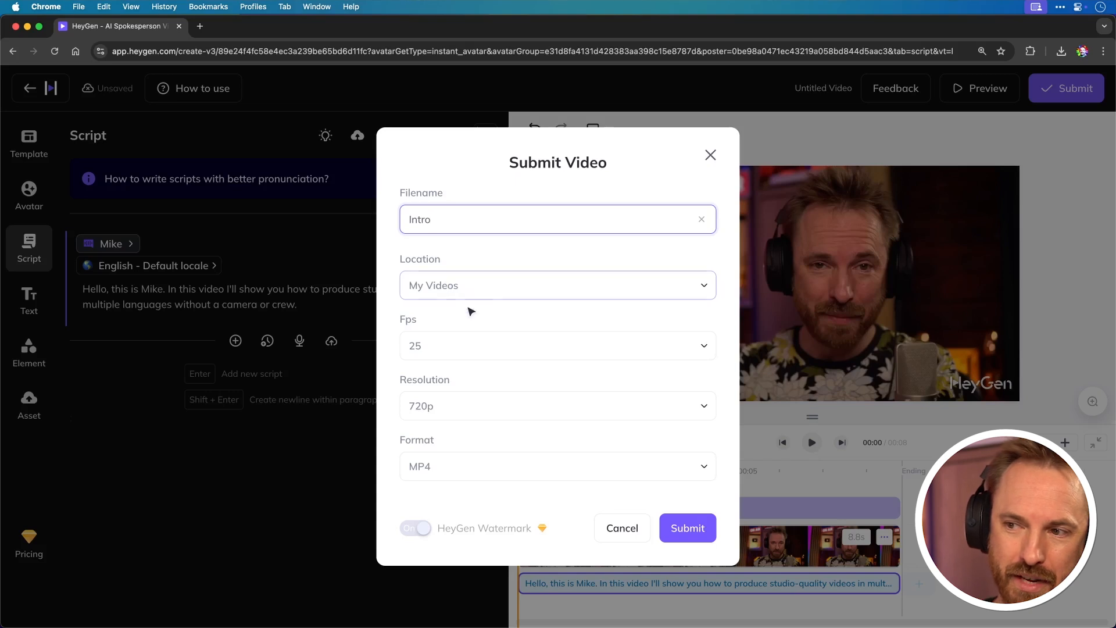
{"action": "left_click", "coordinate": [556, 406]}
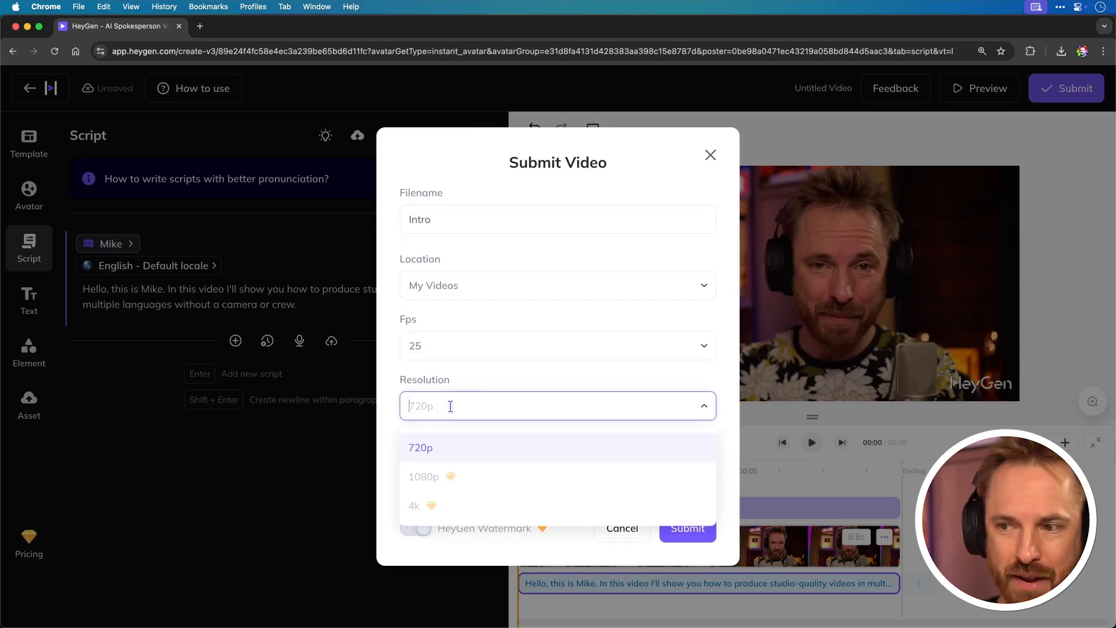
{"action": "left_click", "coordinate": [420, 447]}
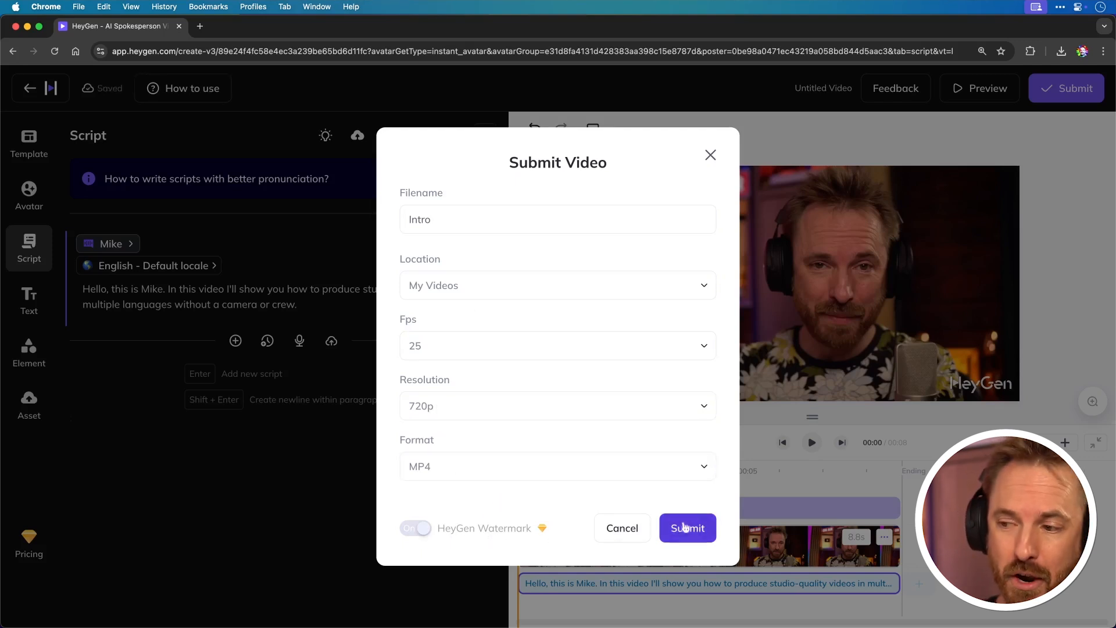
{"action": "left_click", "coordinate": [686, 528]}
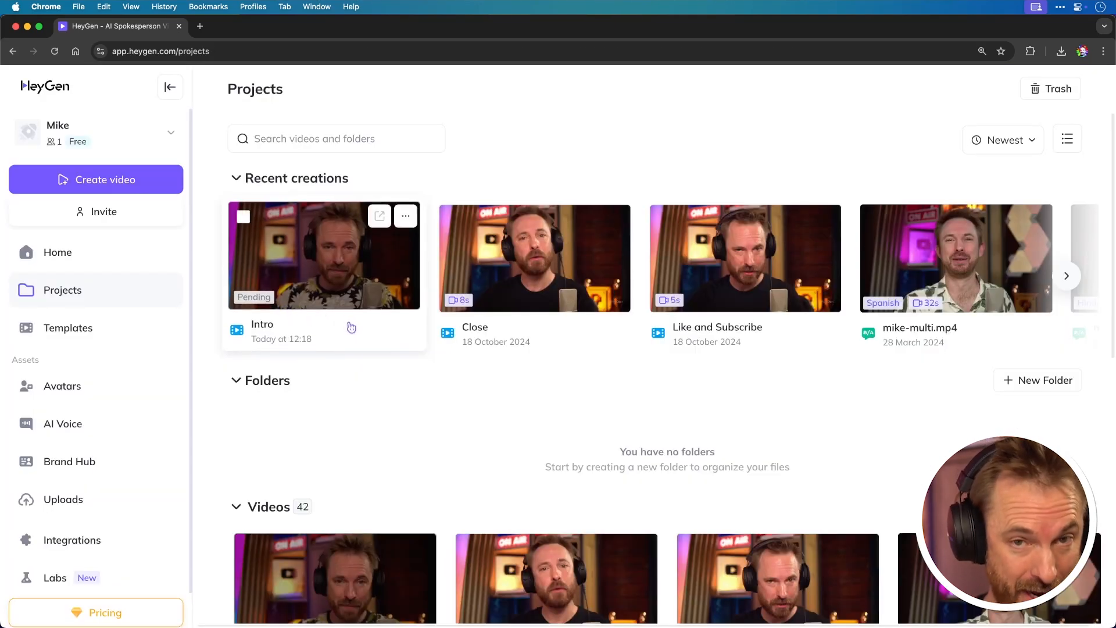
{"action": "left_click", "coordinate": [323, 255]}
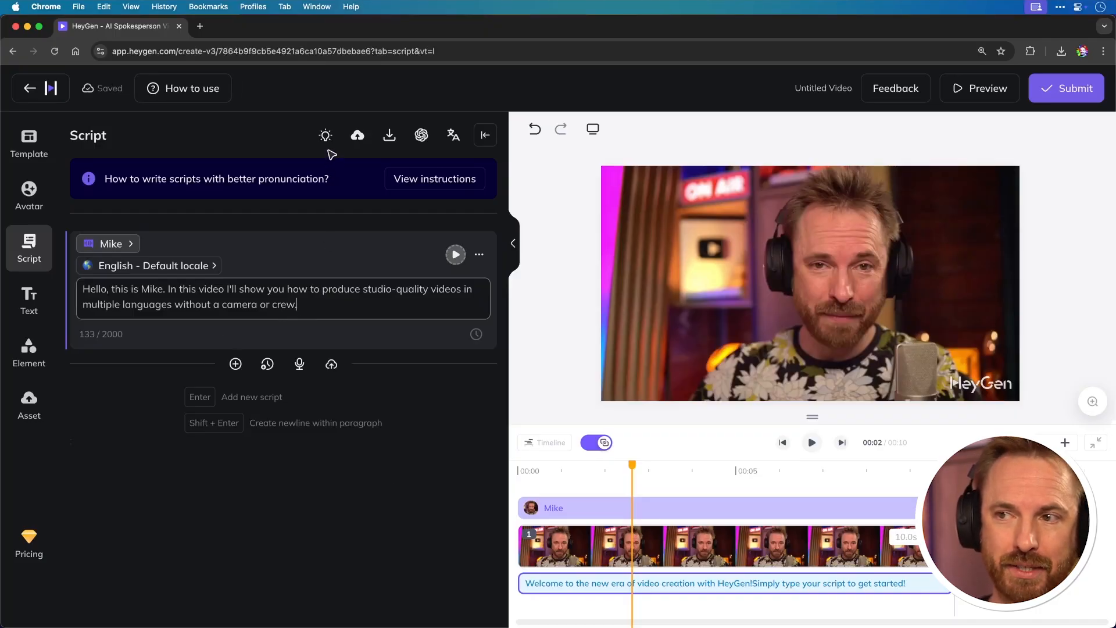
{"action": "mouse_move", "coordinate": [356, 134]}
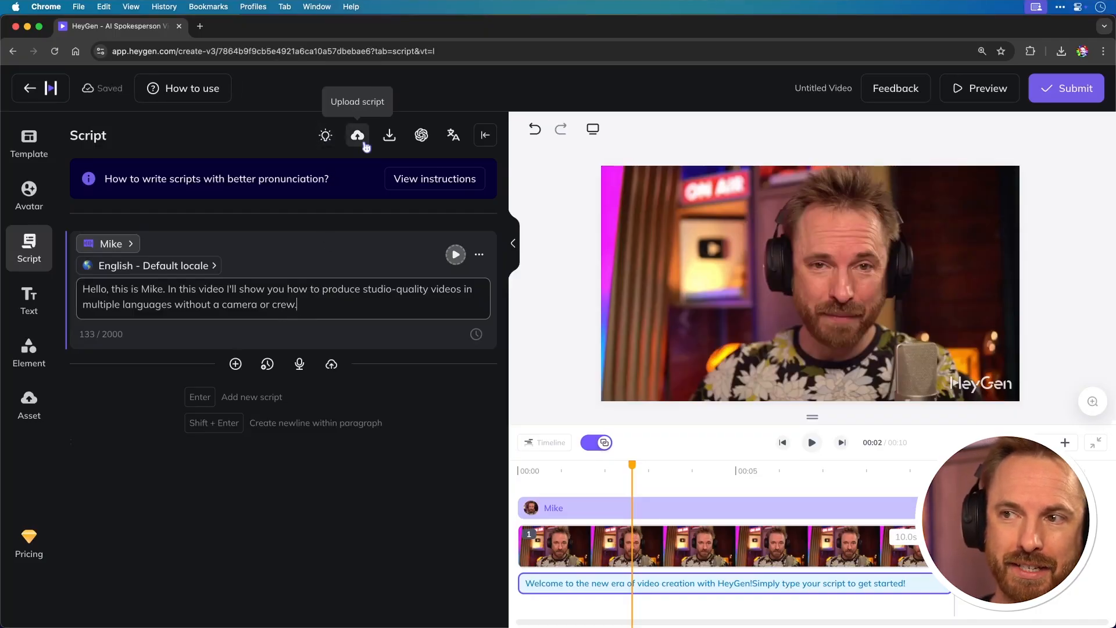
{"action": "mouse_move", "coordinate": [390, 135]}
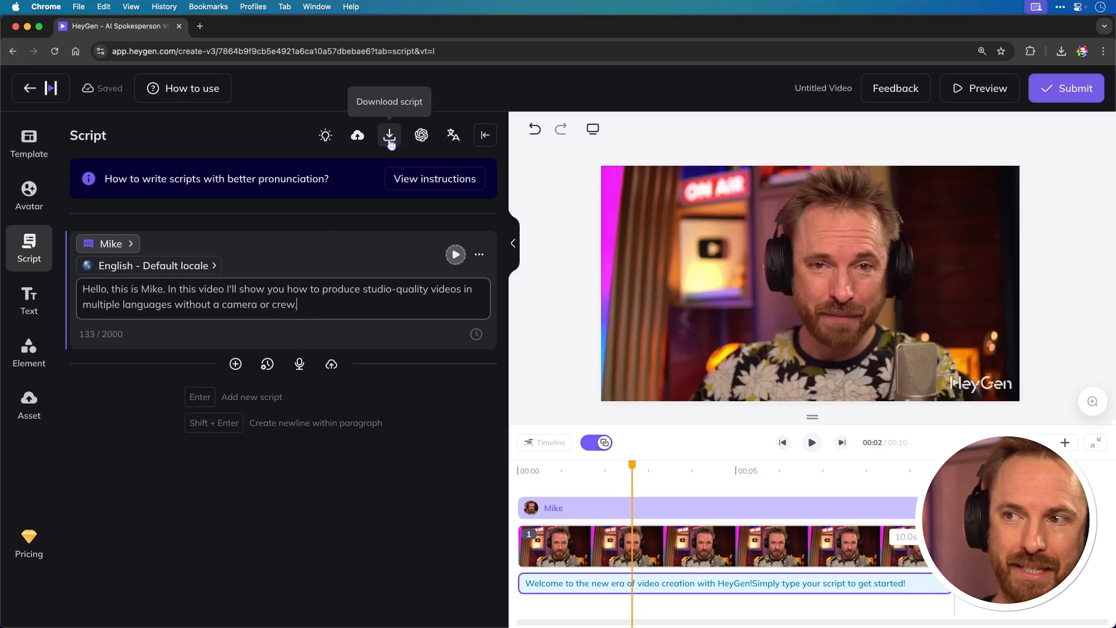
{"action": "mouse_move", "coordinate": [420, 135]}
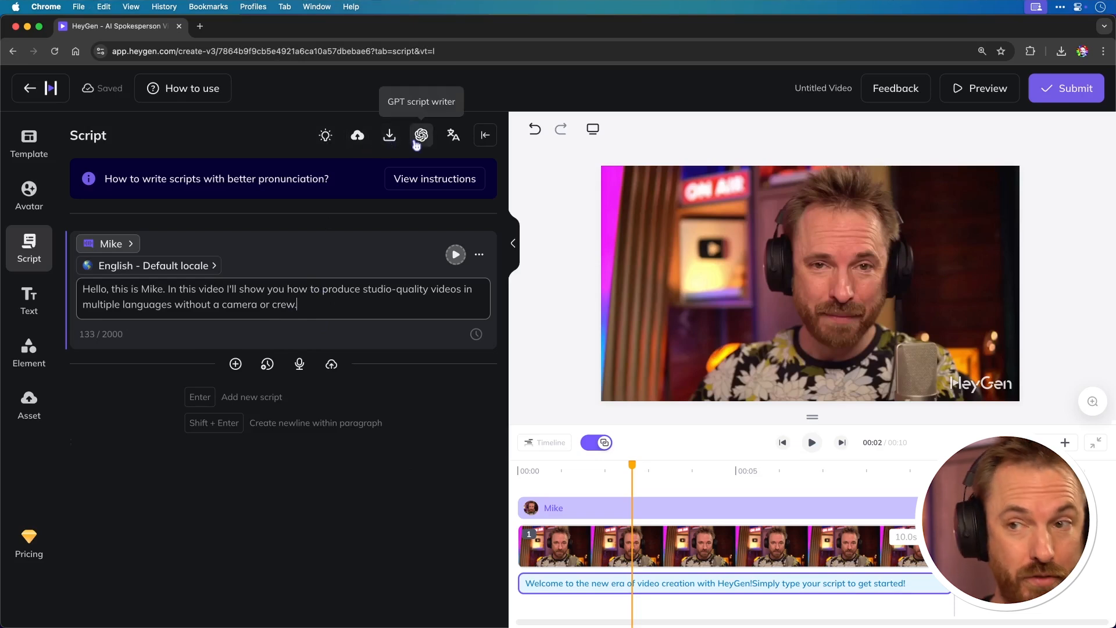
{"action": "mouse_move", "coordinate": [452, 135]}
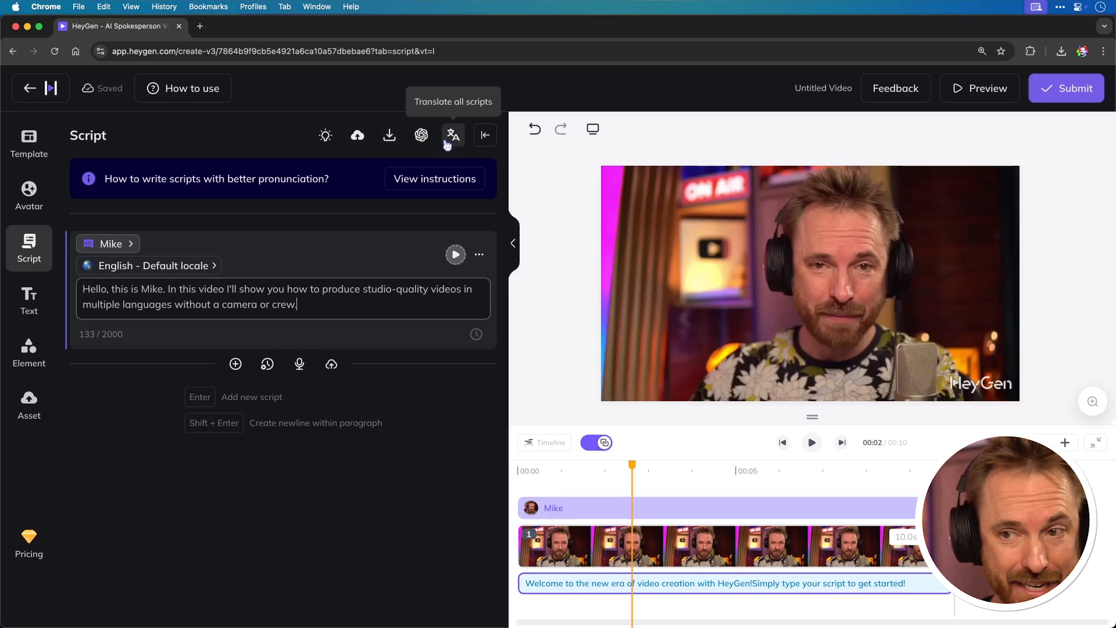
- Open Translate all scripts from the script toolbar
{"action": "left_click", "coordinate": [452, 135]}
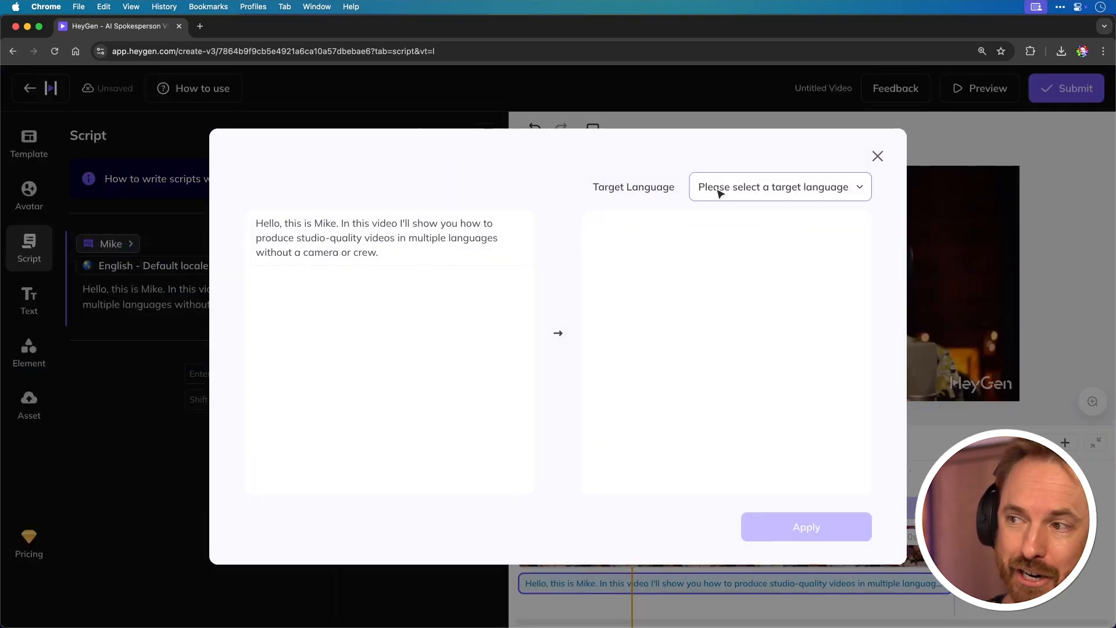
- Set Spanish as the target language, apply the translation, and start submitting the video
{"action": "type", "text": "span"}
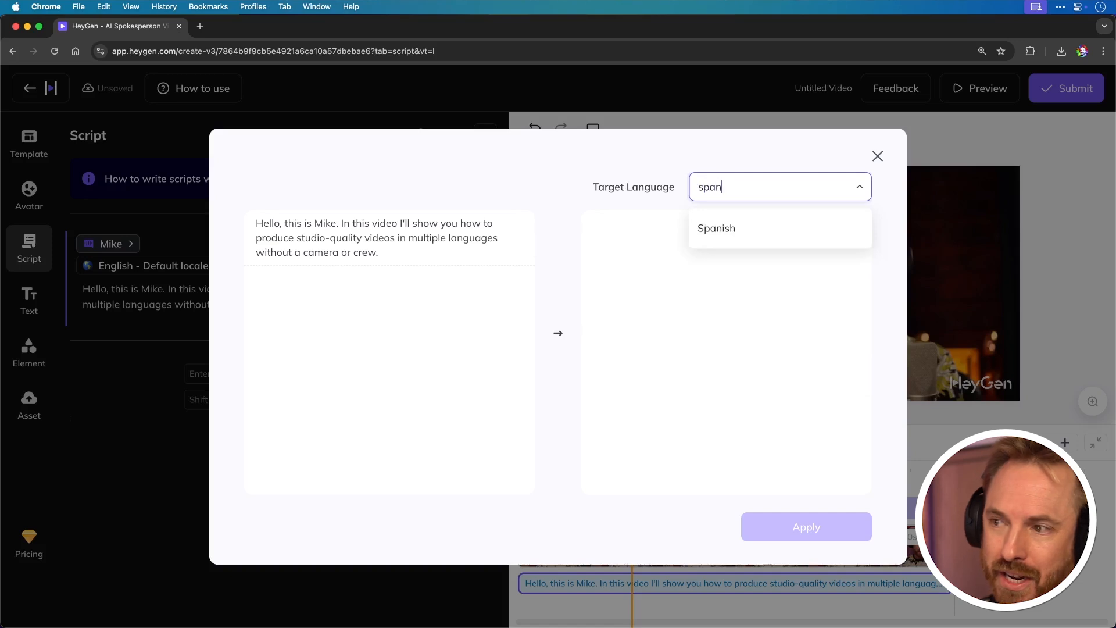
{"action": "left_click", "coordinate": [716, 228]}
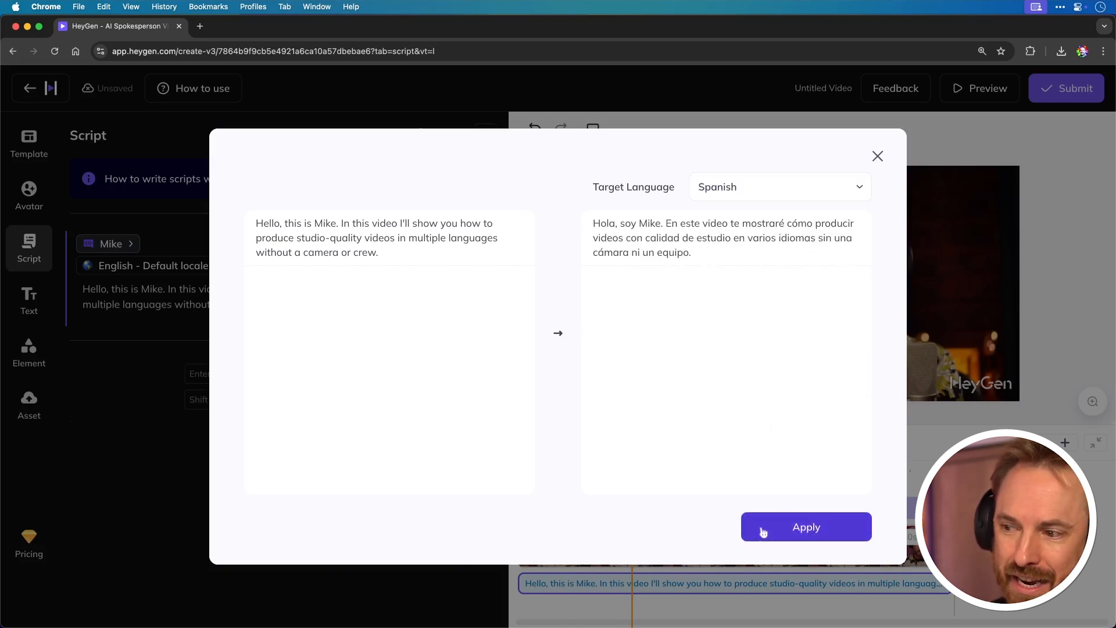
{"action": "left_click", "coordinate": [806, 526]}
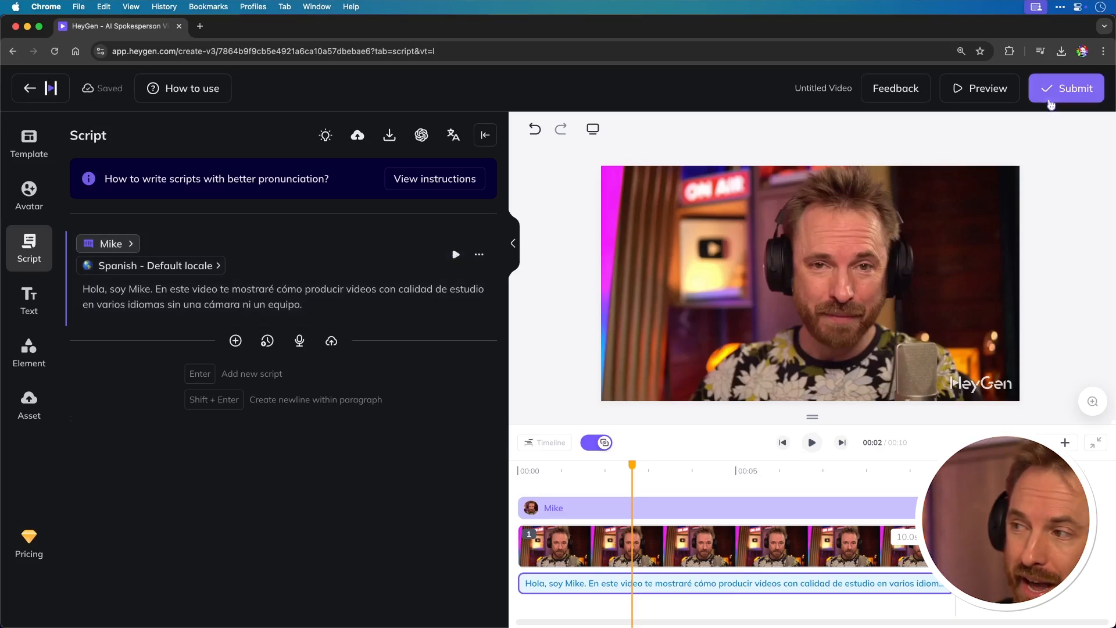
{"action": "left_click", "coordinate": [1066, 89]}
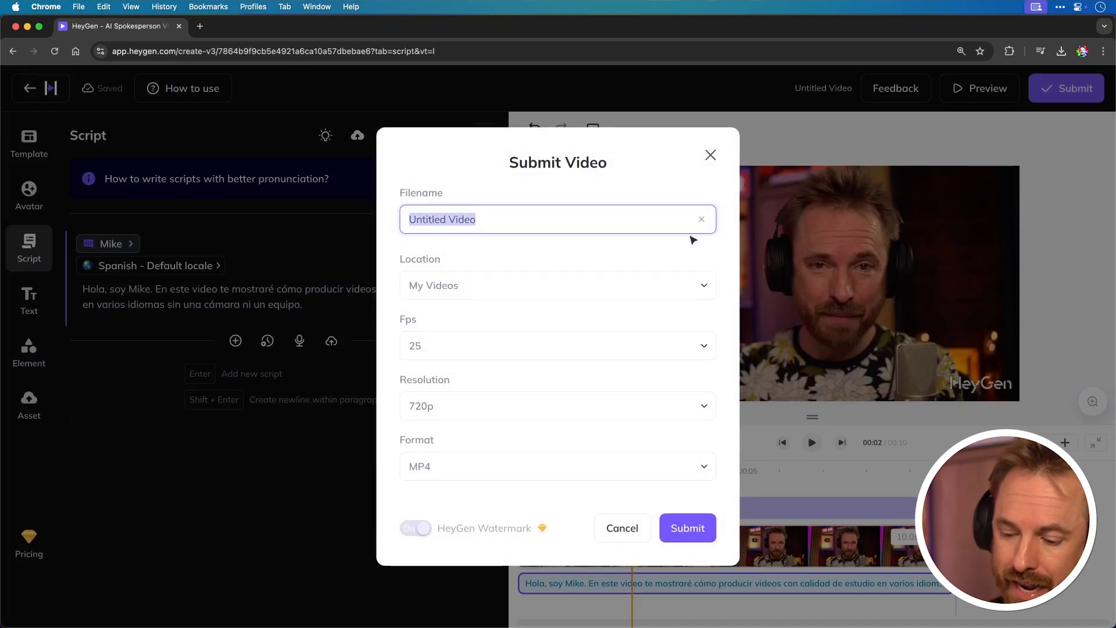
- Name the video 'Intro (Spanish)' and submit it for rendering
{"action": "type", "text": "Intro (Spanish"}
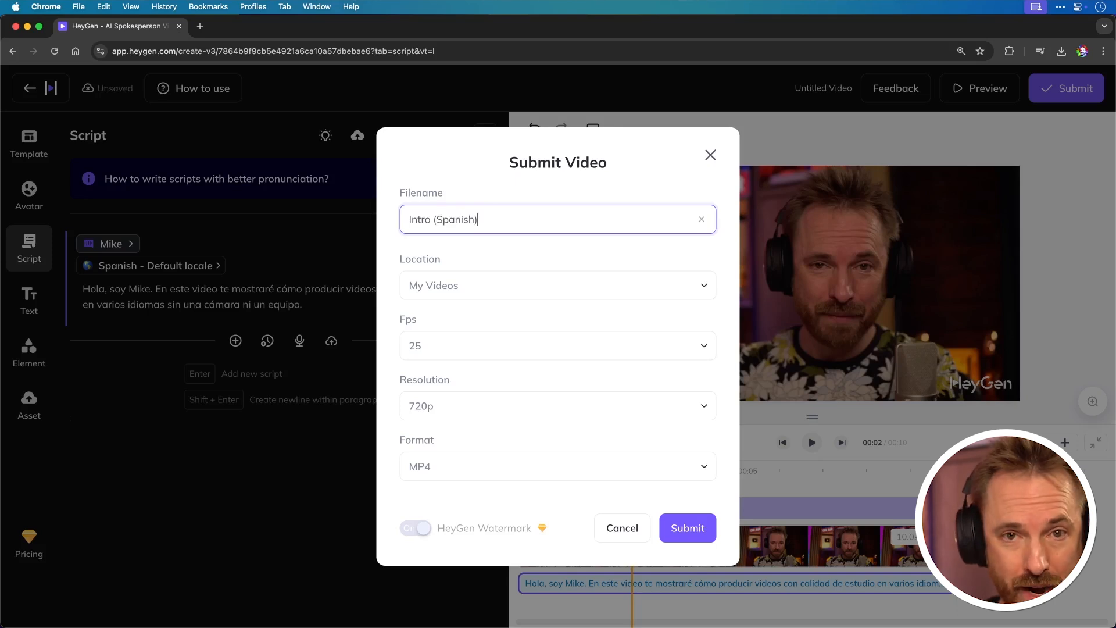
{"action": "mouse_move", "coordinate": [708, 337]}
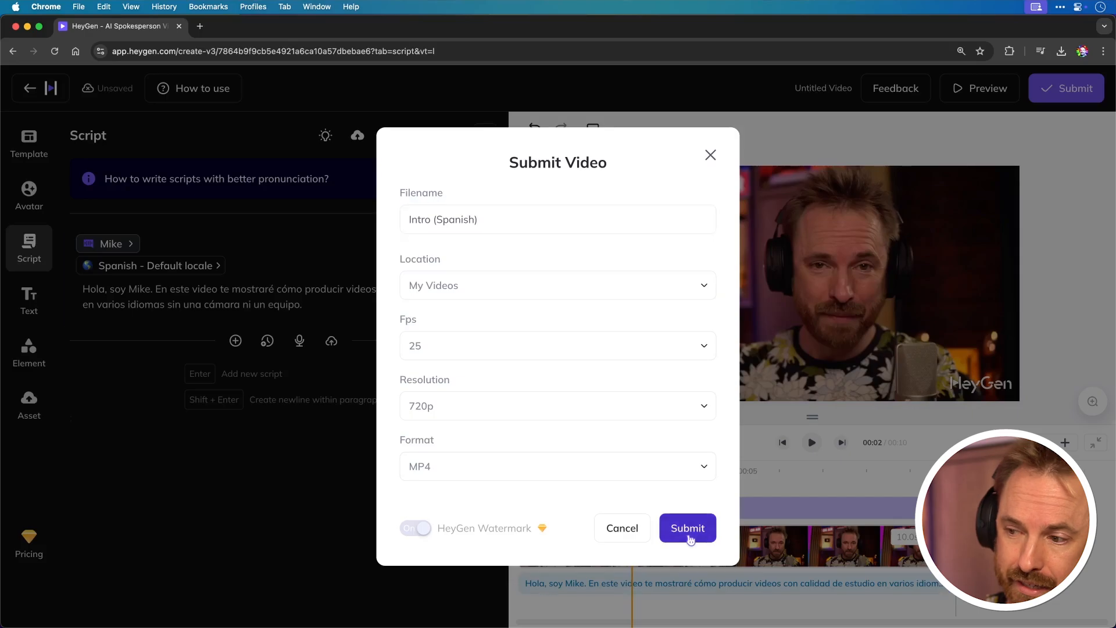
{"action": "left_click", "coordinate": [686, 527]}
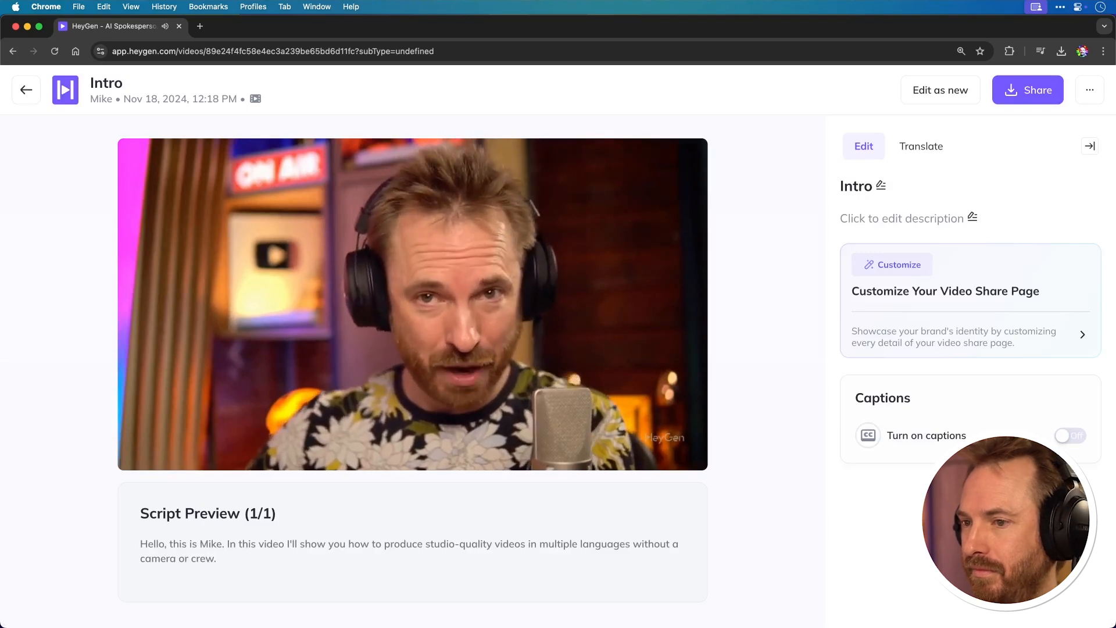
- Play the finished Intro video and download it from the Share menu
{"action": "left_click", "coordinate": [411, 304]}
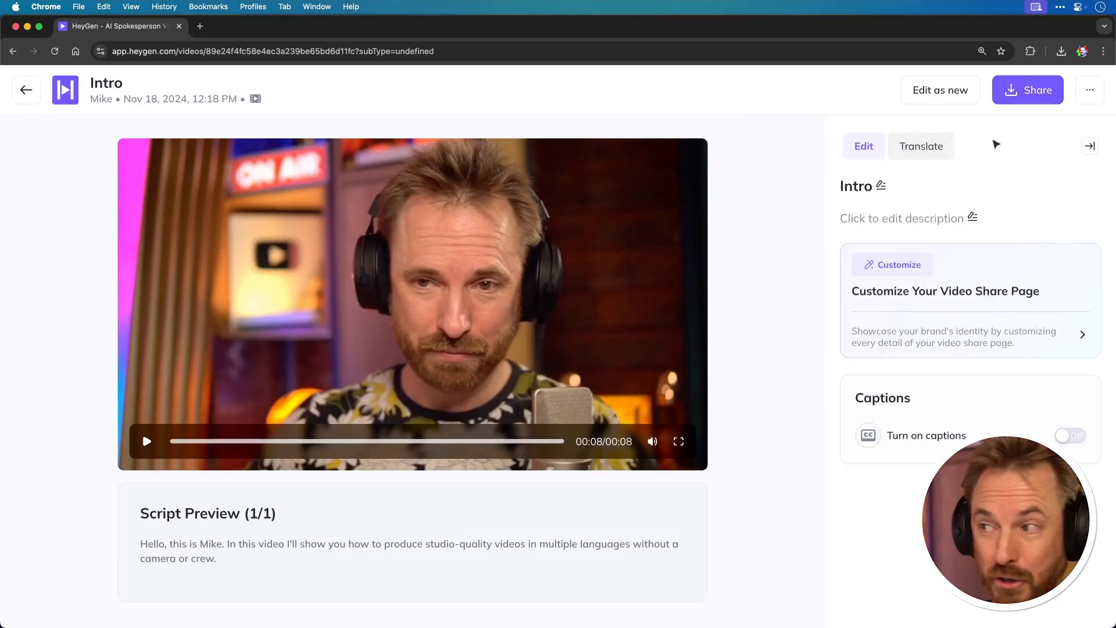
{"action": "left_click", "coordinate": [1026, 89]}
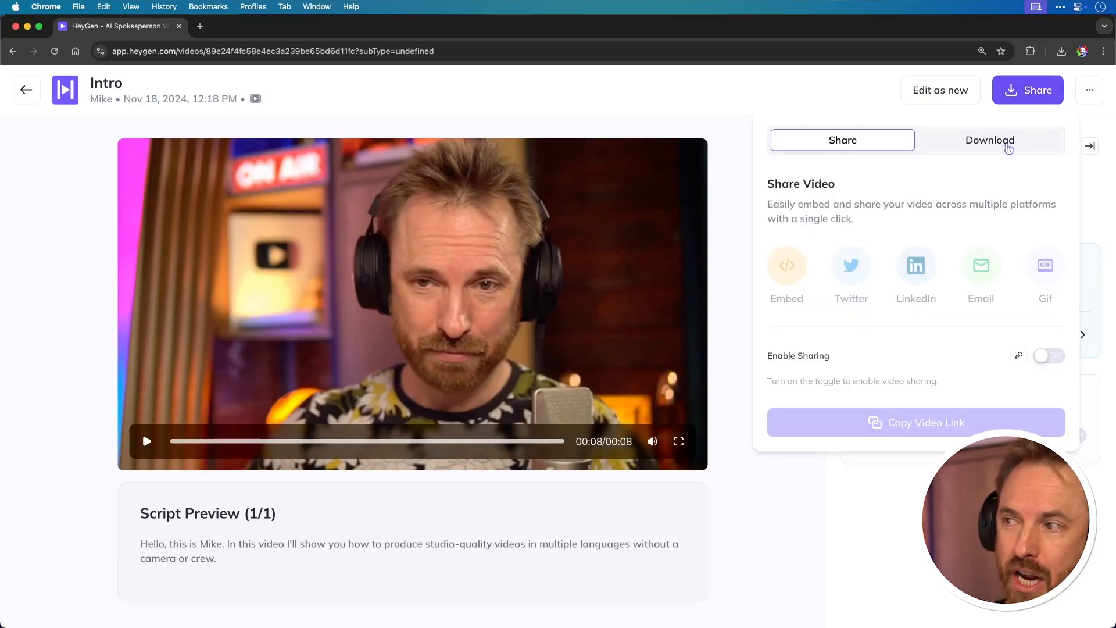
{"action": "left_click", "coordinate": [988, 140]}
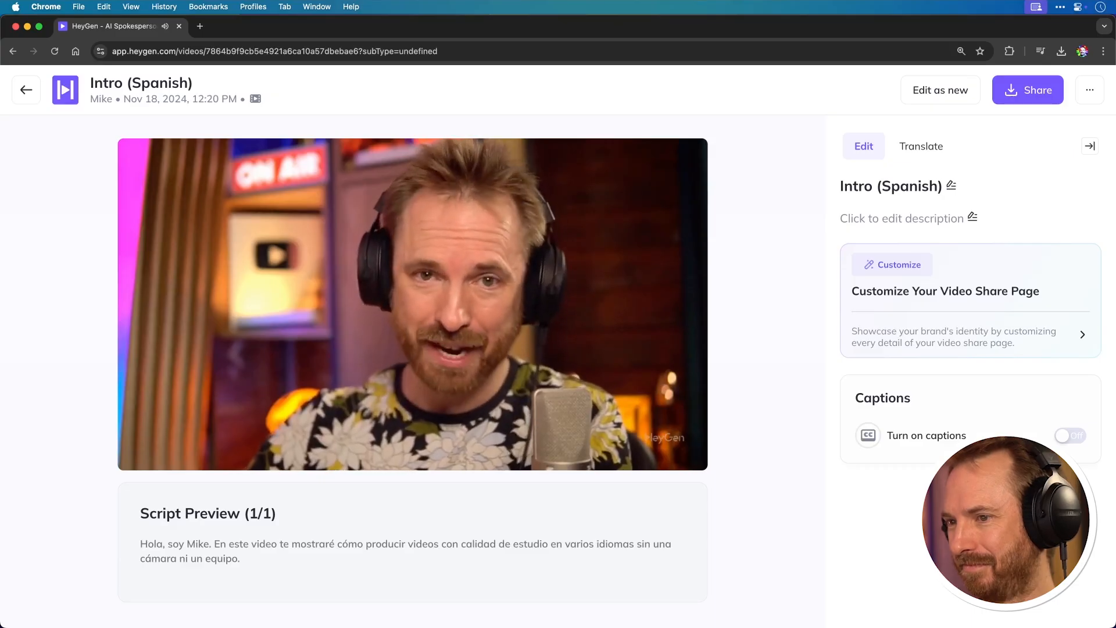
- Preview the Intro (Spanish) video and switch its captions on in the Captions panel
{"action": "left_click", "coordinate": [413, 304]}
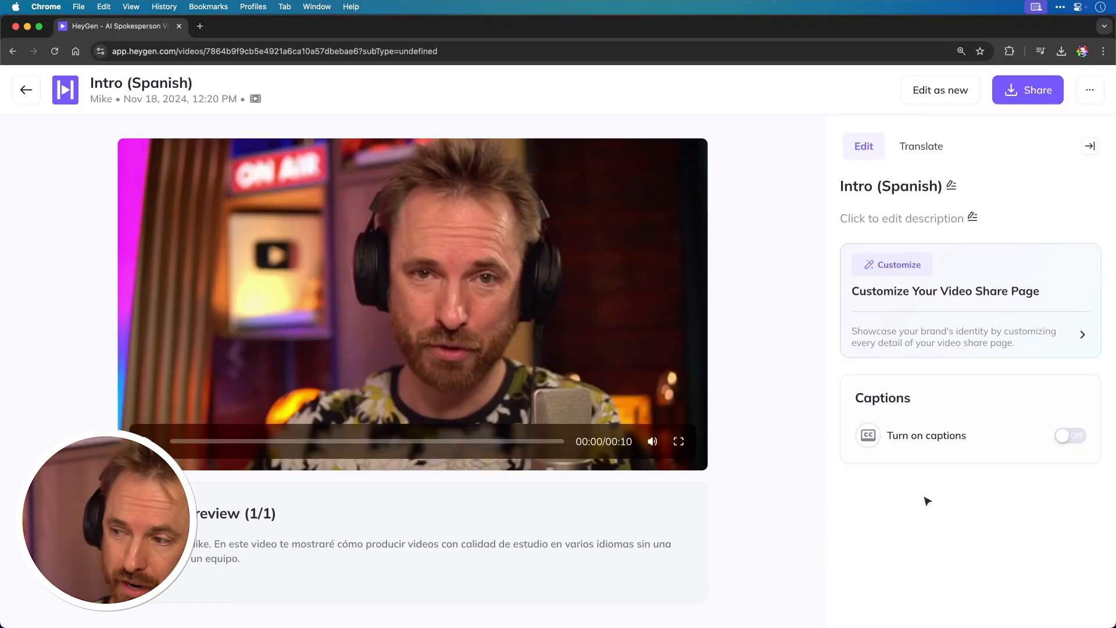
{"action": "mouse_move", "coordinate": [1049, 444]}
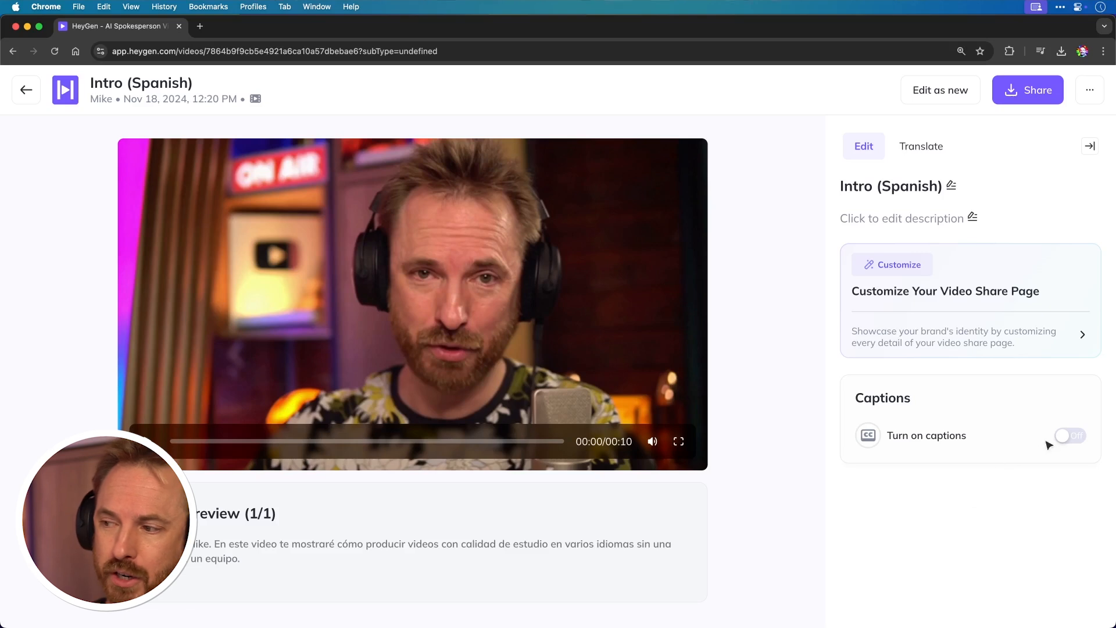
{"action": "left_click", "coordinate": [1070, 434]}
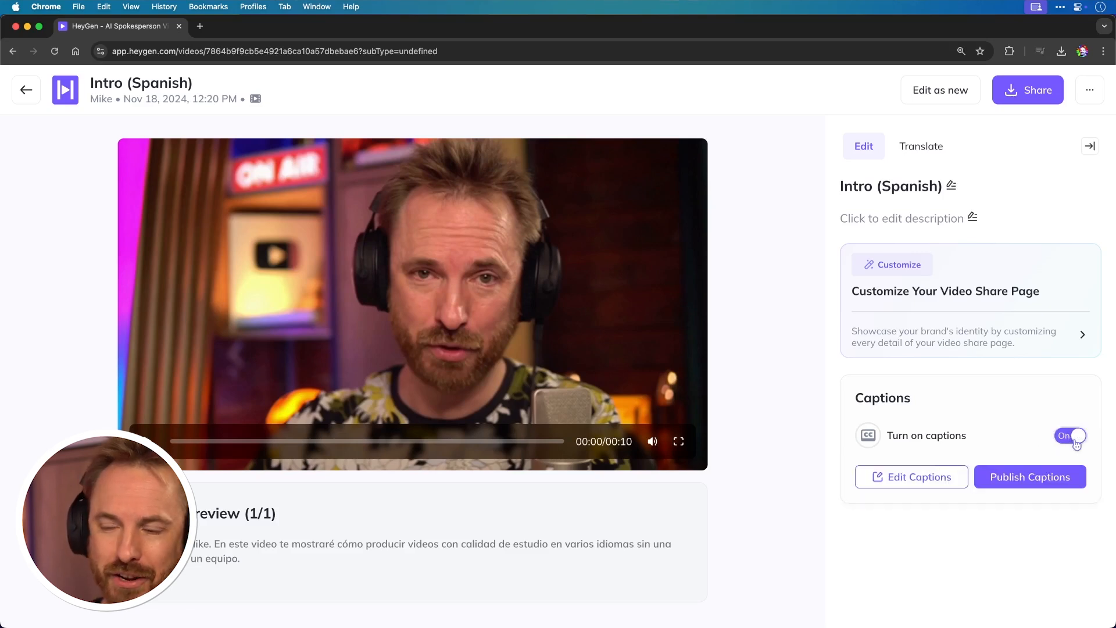